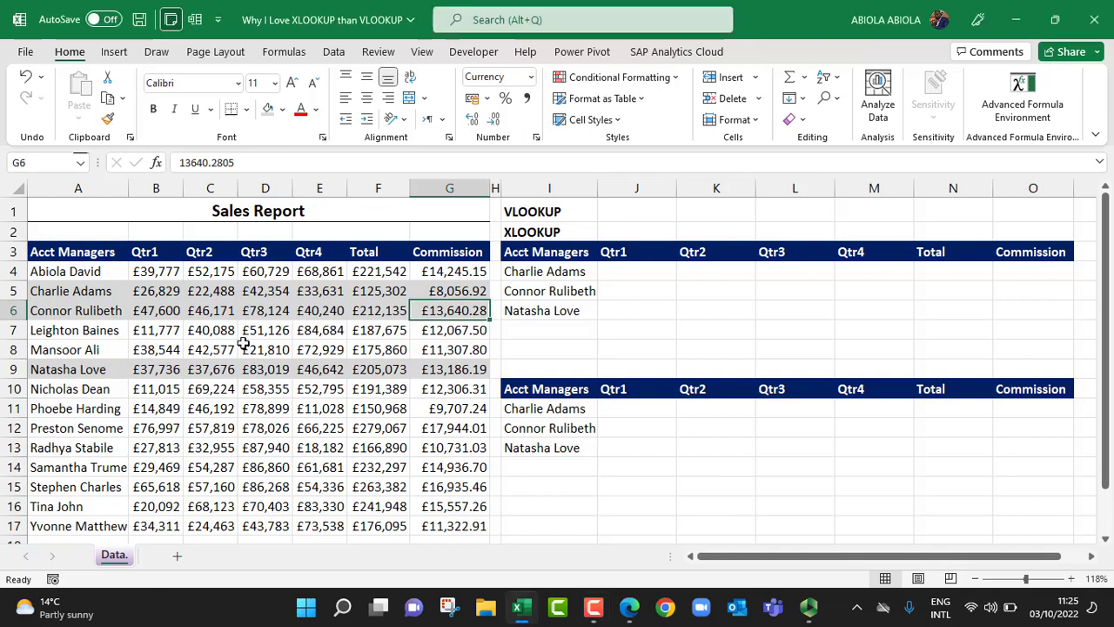
mouse_move(311, 359)
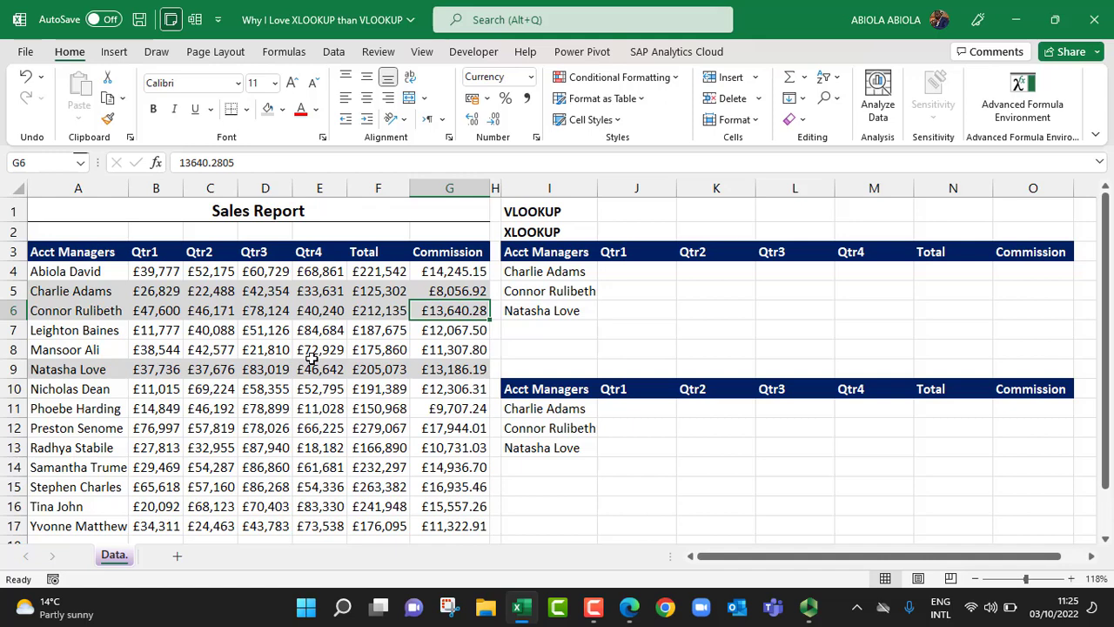
left_click(320, 369)
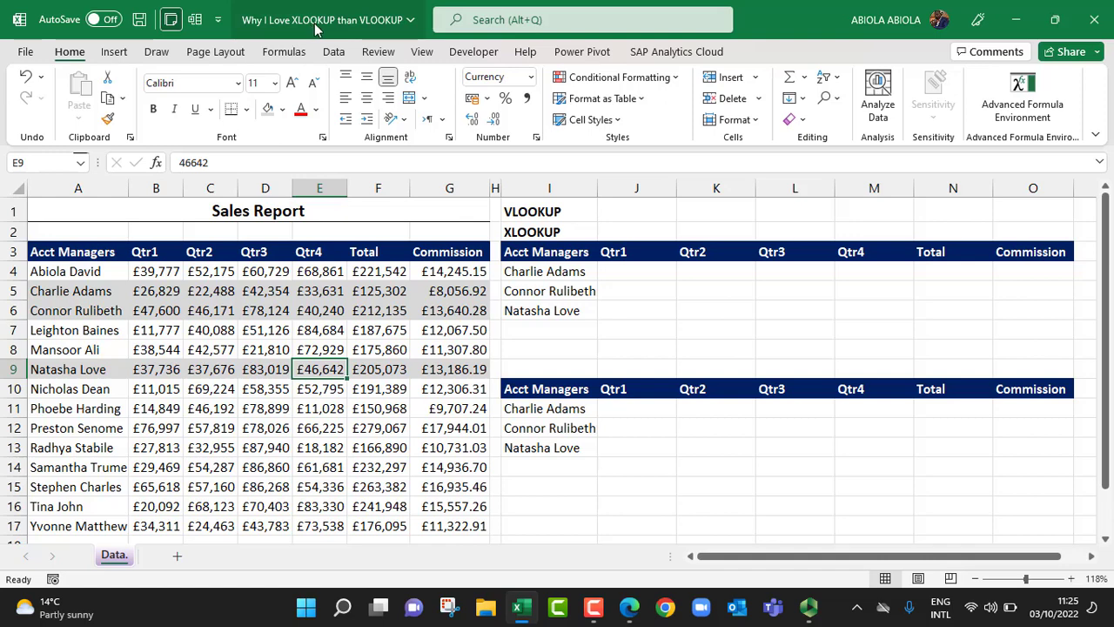
left_click(73, 252)
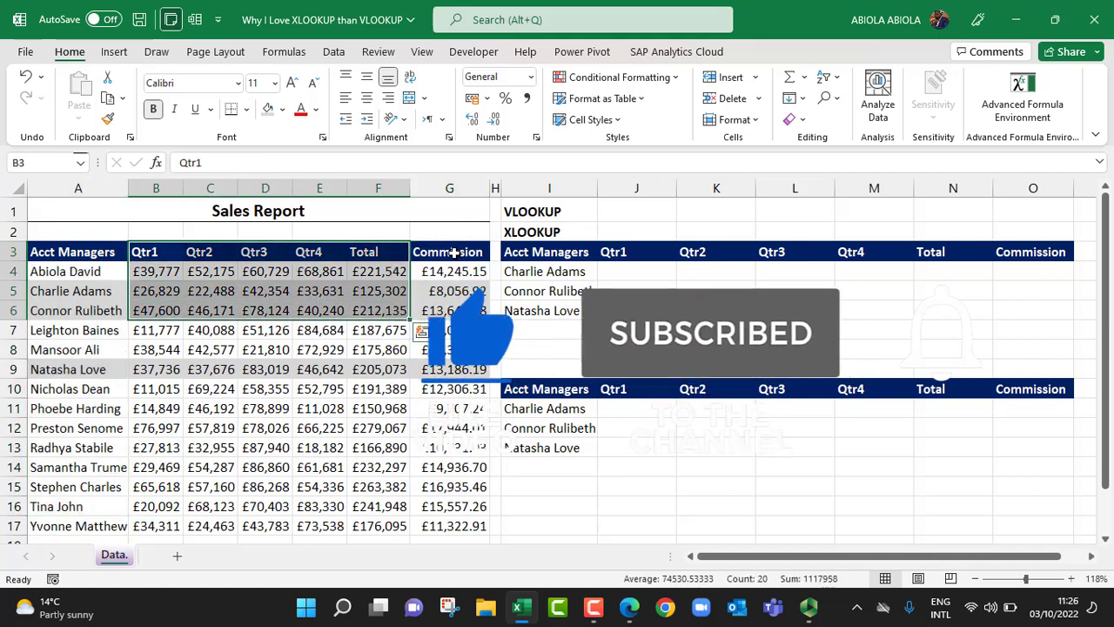
left_click(449, 252)
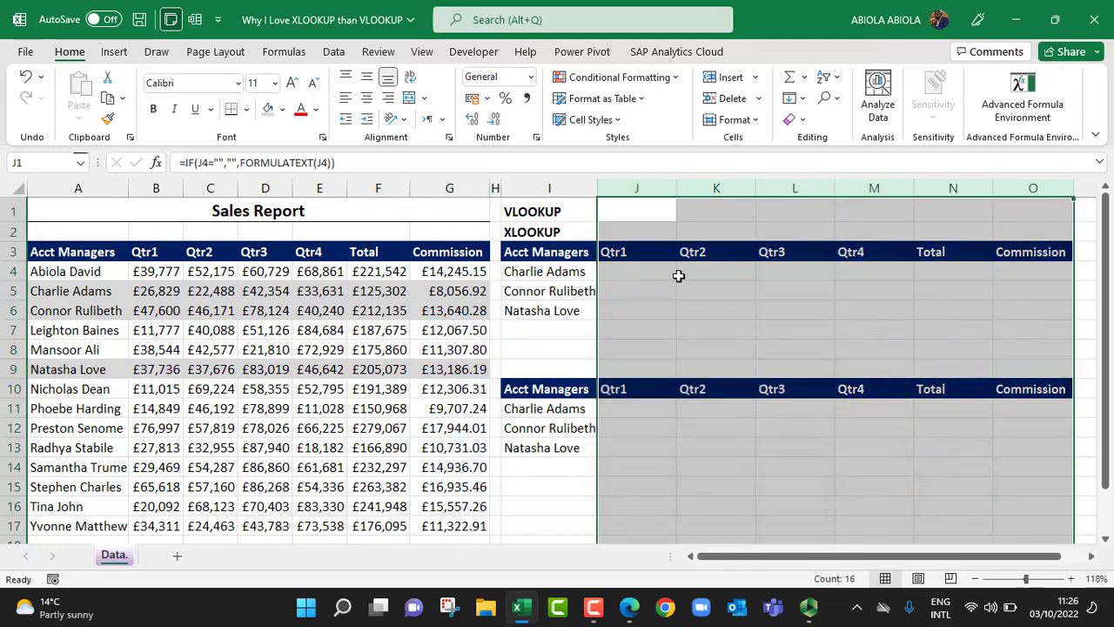
left_click(637, 271)
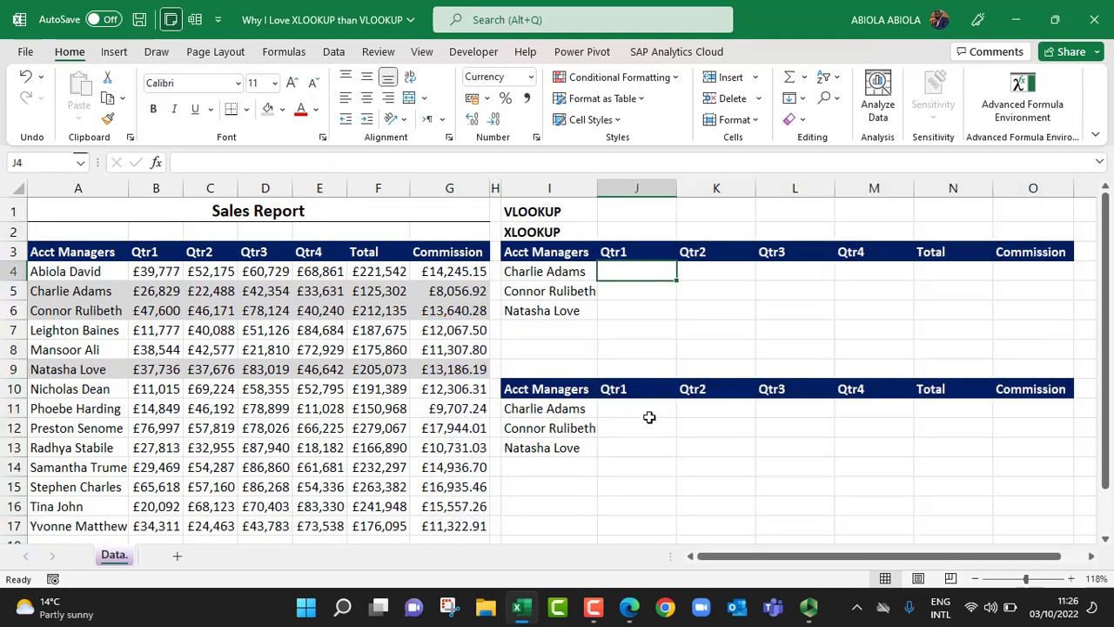
left_click(636, 408)
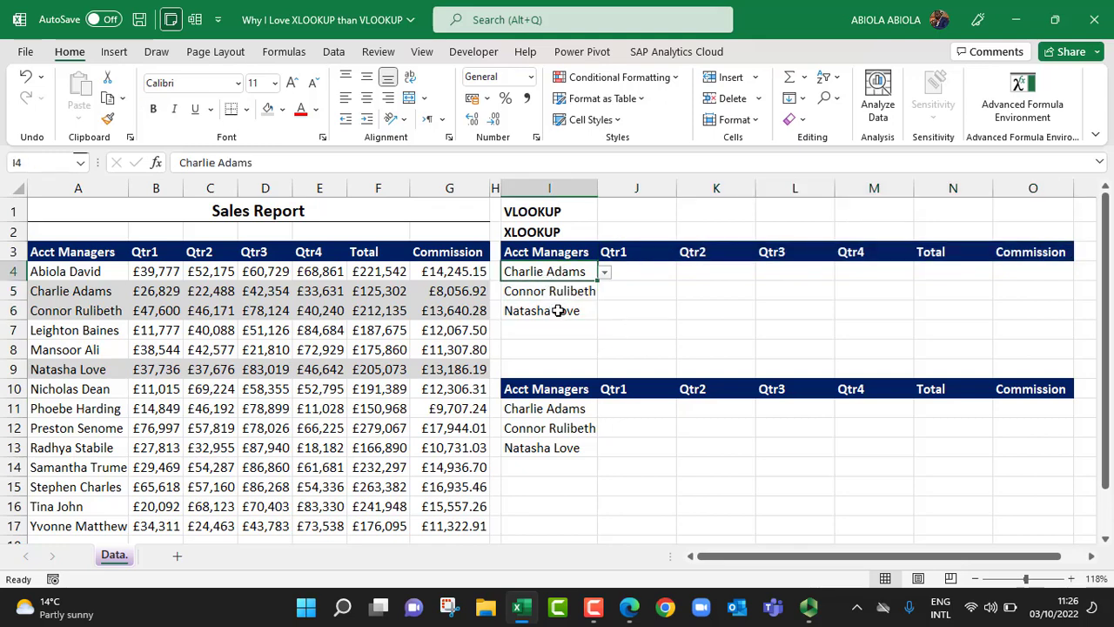
left_click(550, 310)
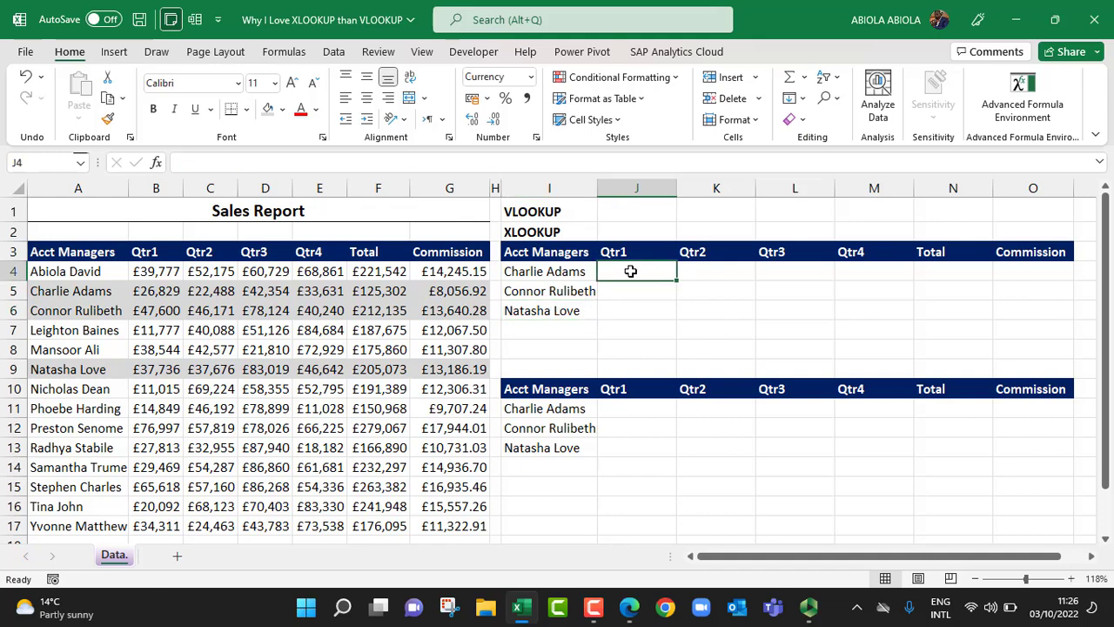
type("=vl")
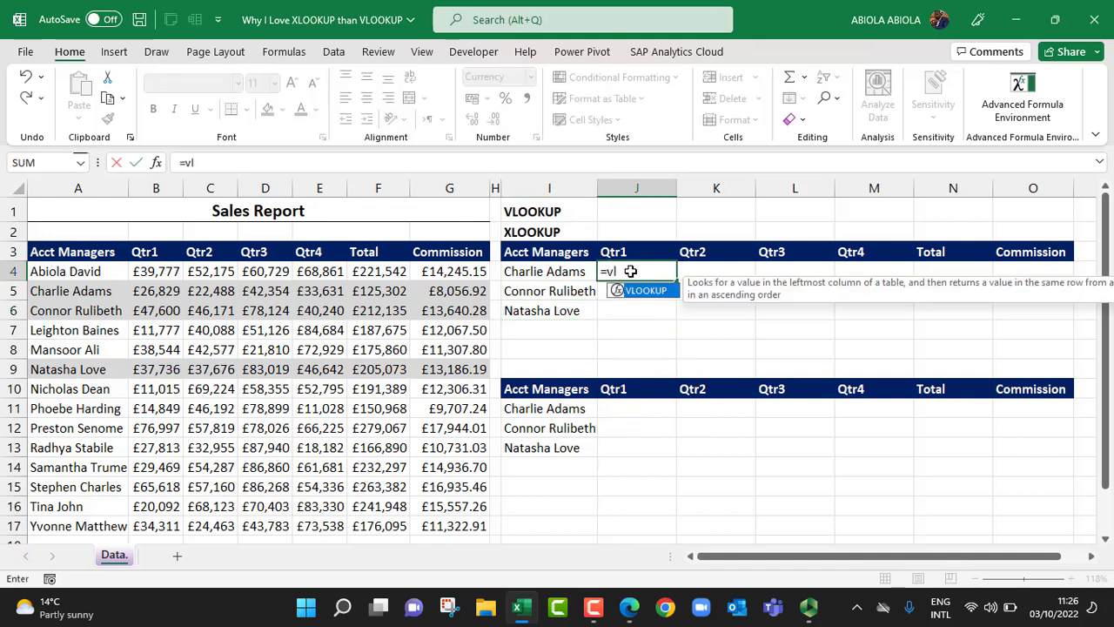
type("o")
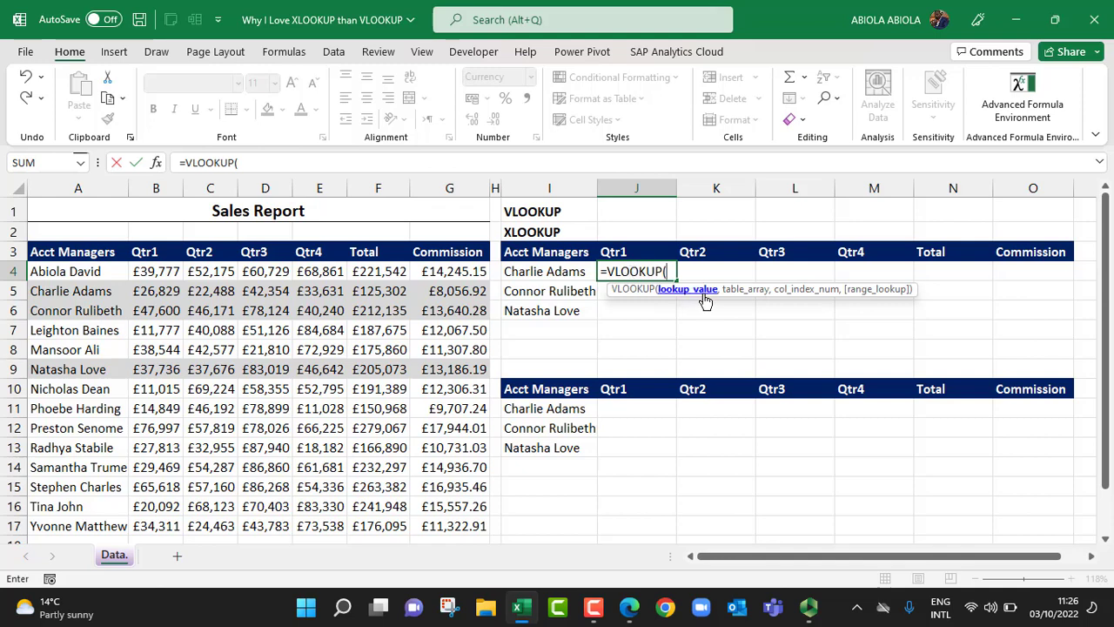
left_click(545, 271)
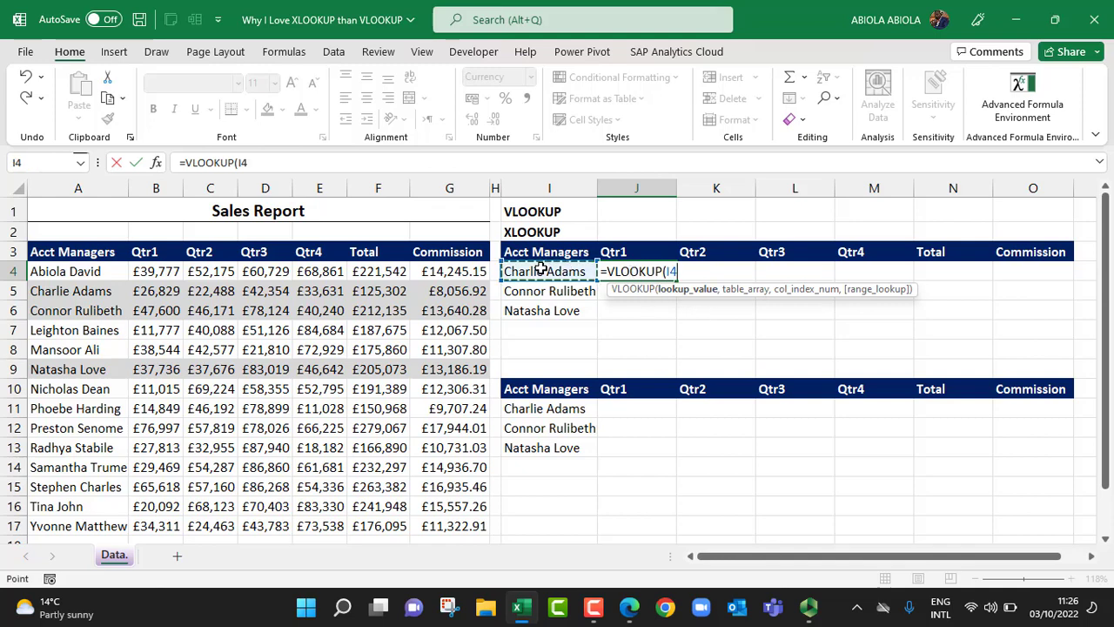
type(",A4:G17")
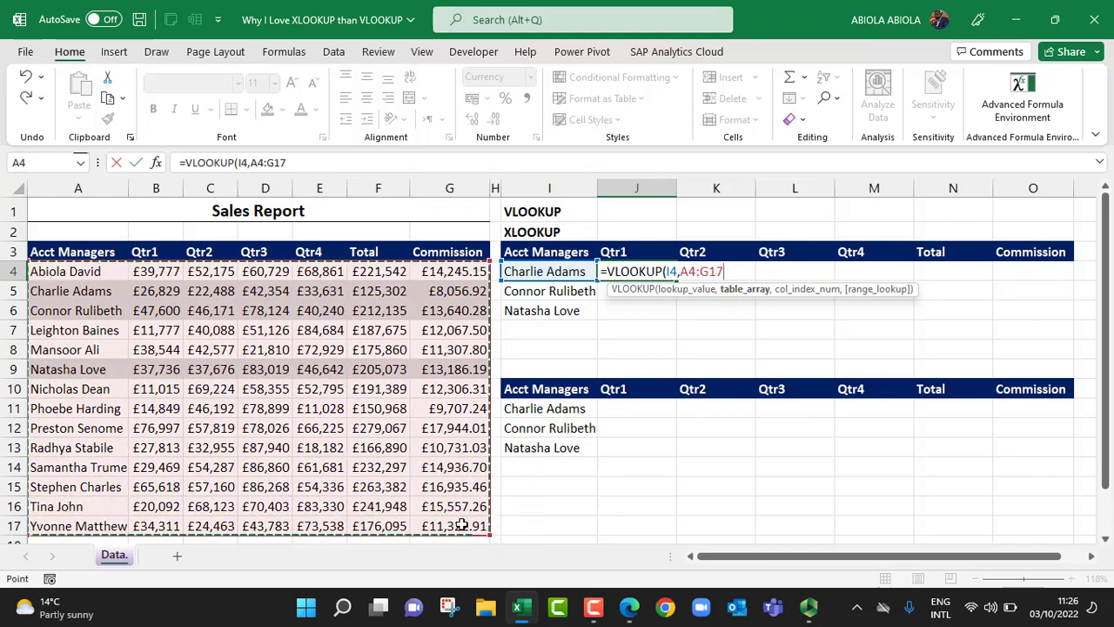
type(",")
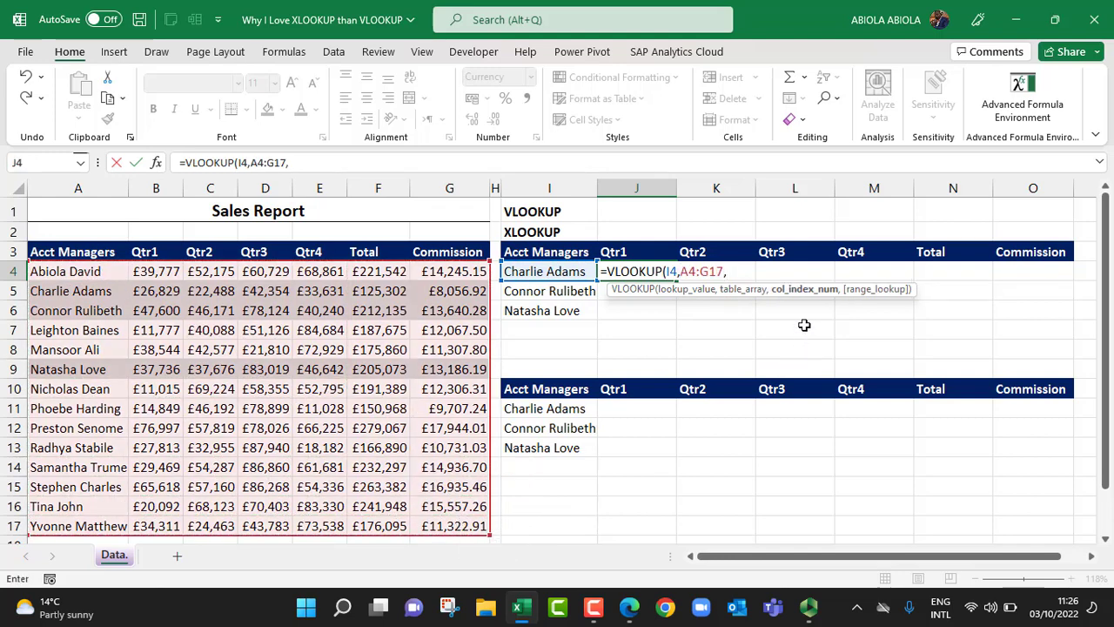
mouse_move(804, 301)
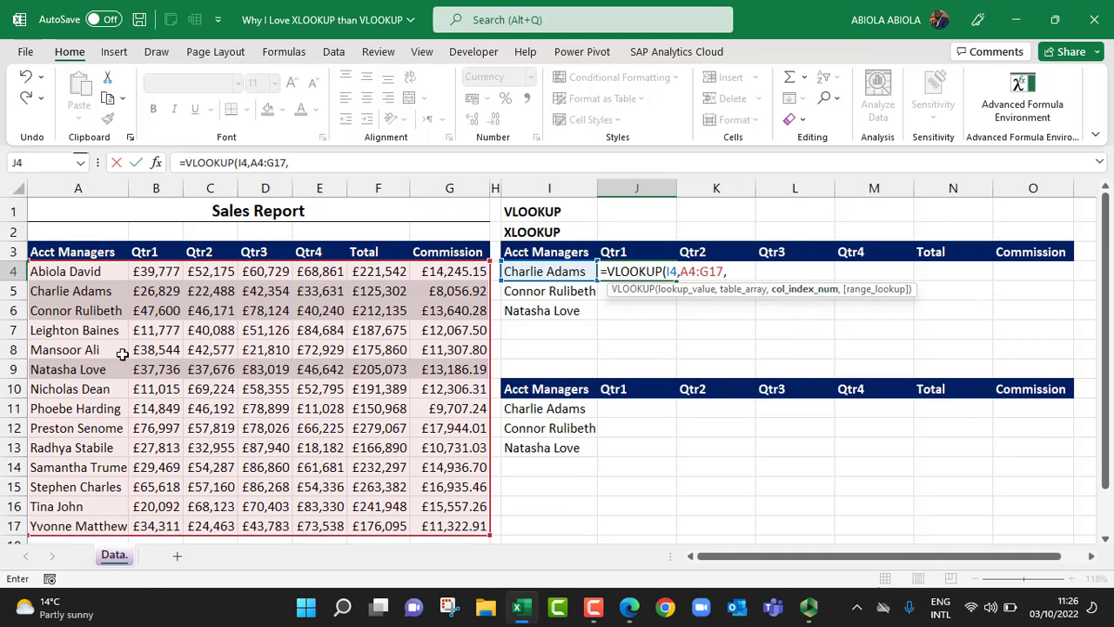
mouse_move(277, 330)
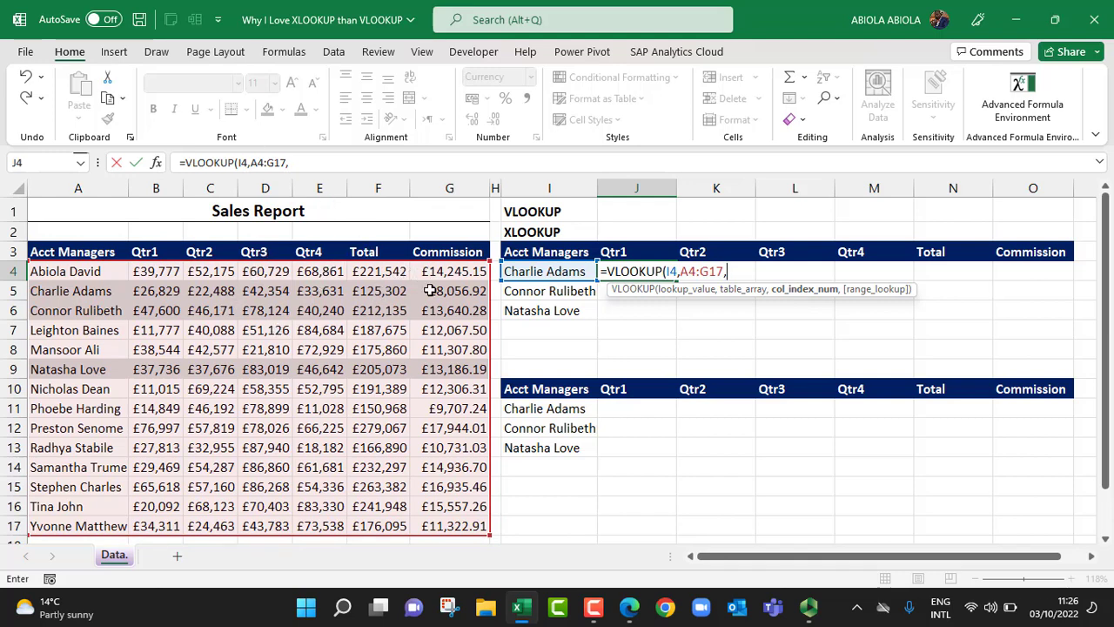
mouse_move(174, 353)
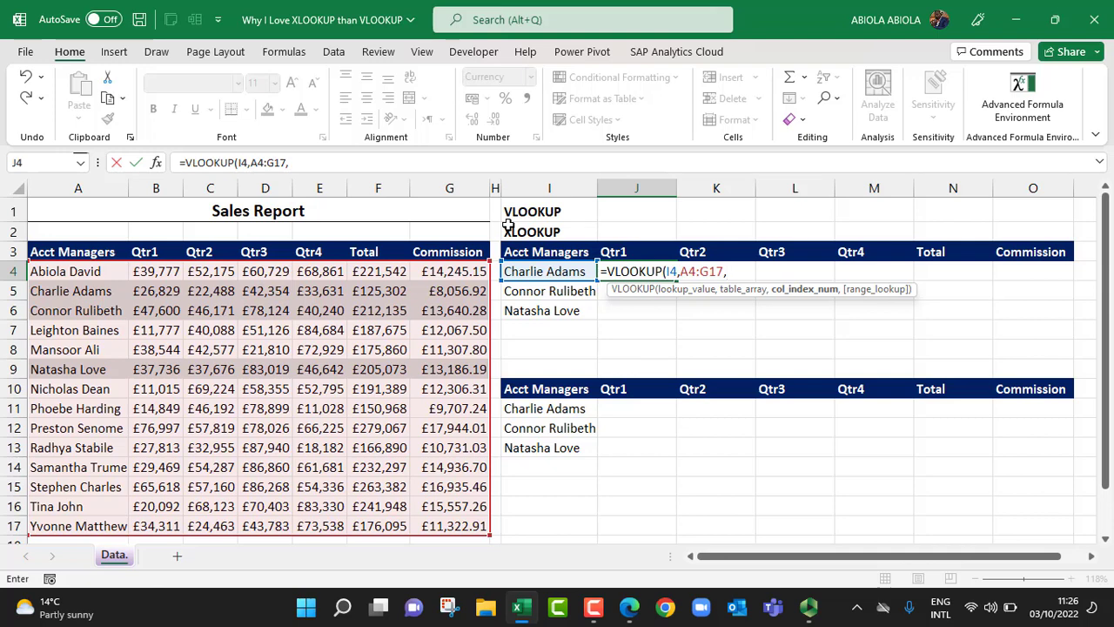
type("{")
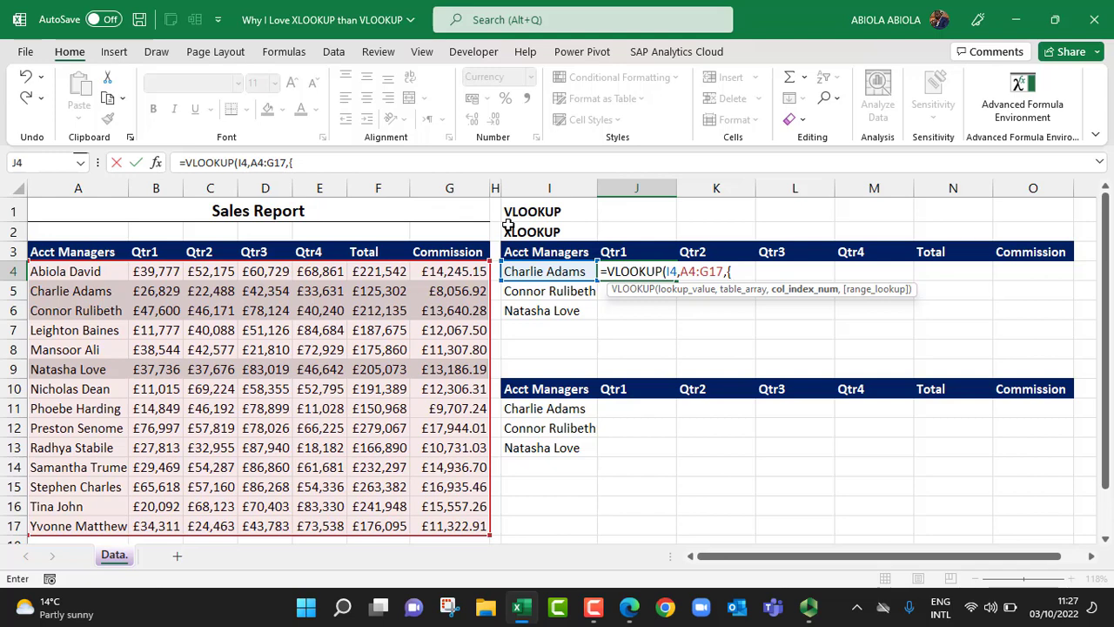
type("2,3,4,5,6,7")
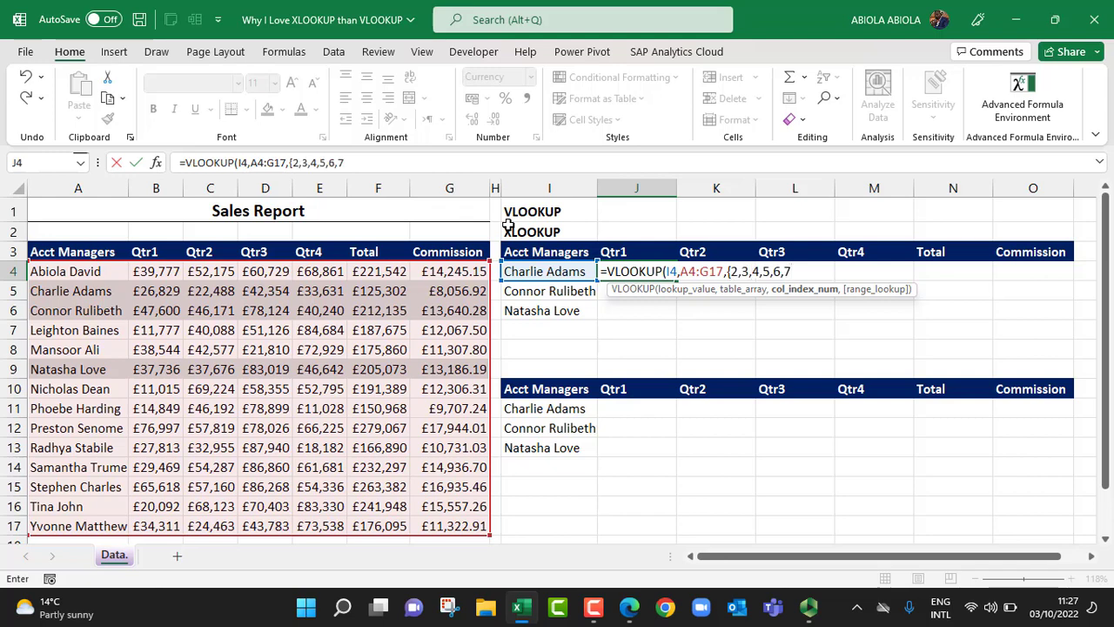
mouse_move(805, 288)
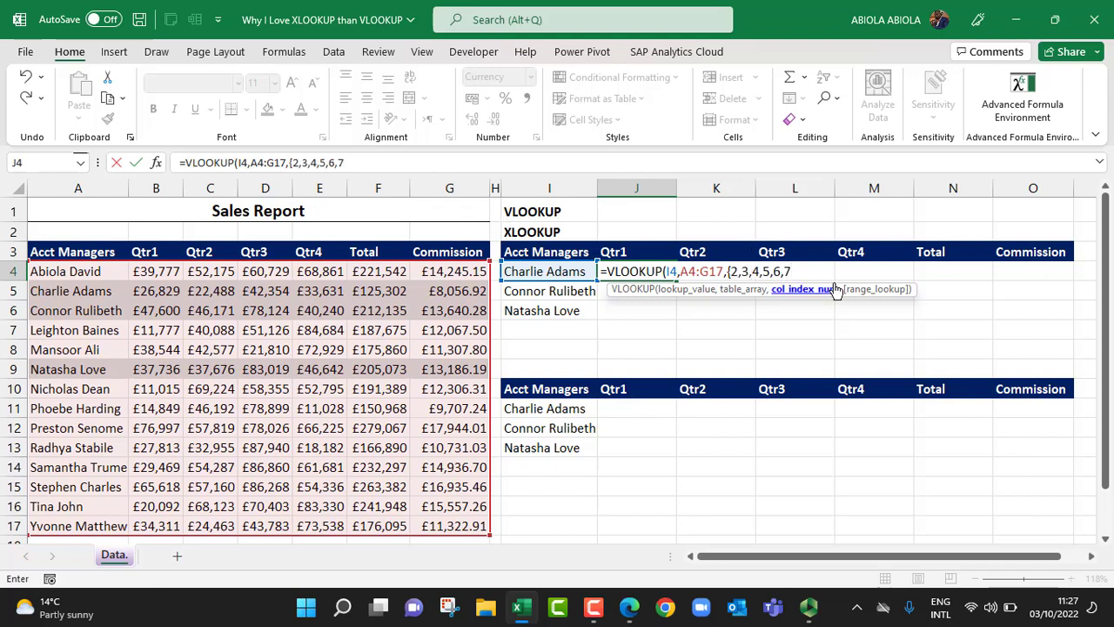
type("},0)")
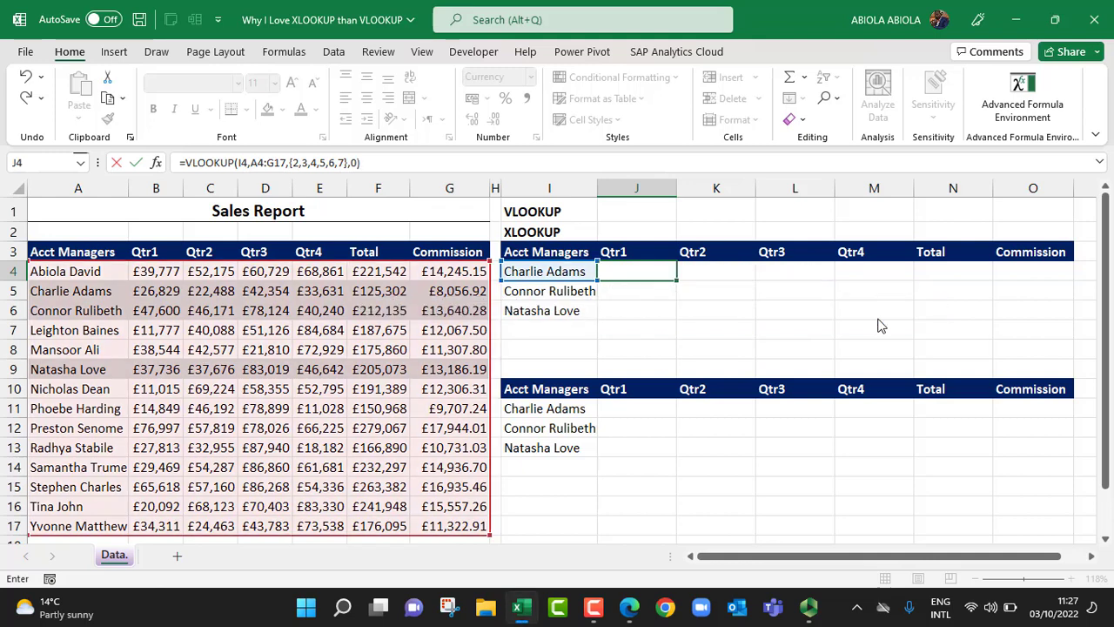
key("enter")
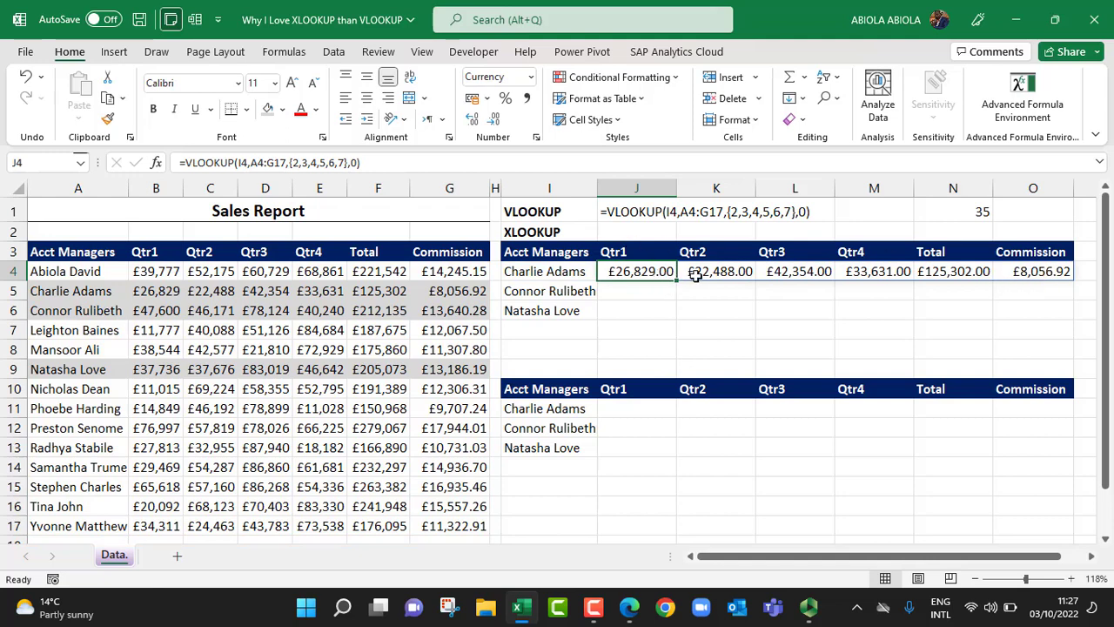
left_click(1032, 271)
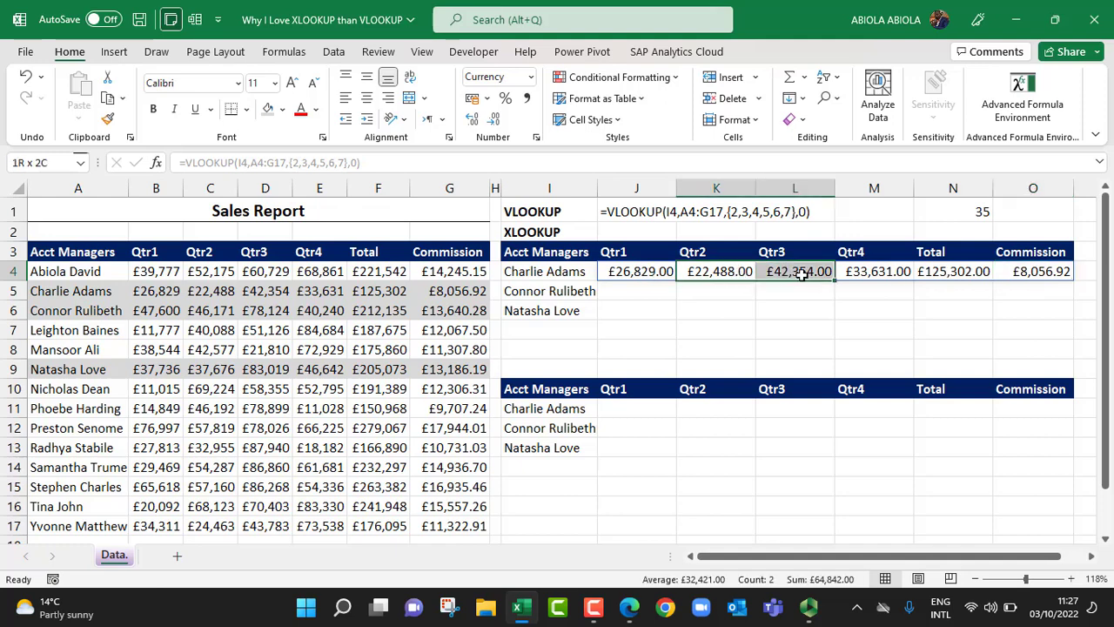
left_click(637, 271)
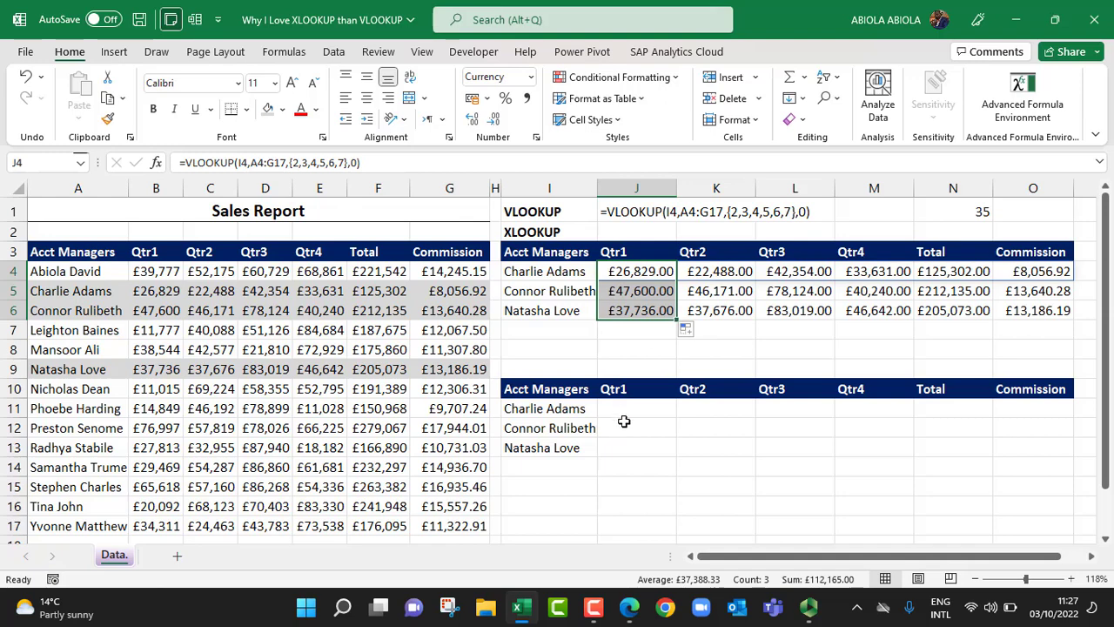
left_click(636, 409)
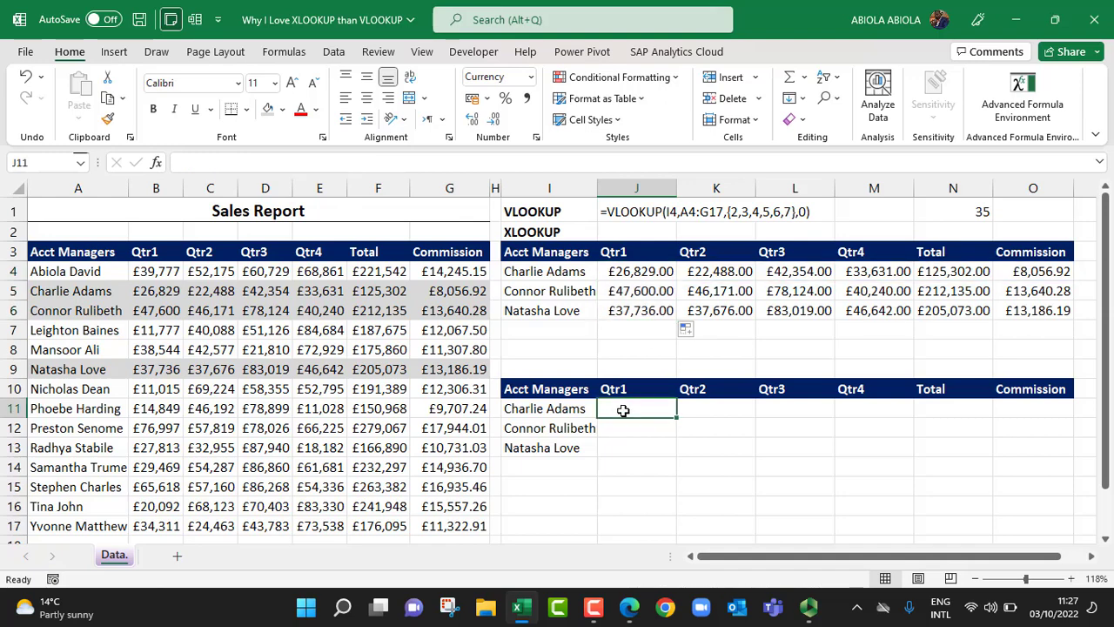
Begin the XLOOKUP in J11 with I11 as lookup value and names A4:A17 as lookup array.
type("=XLOOKUP(")
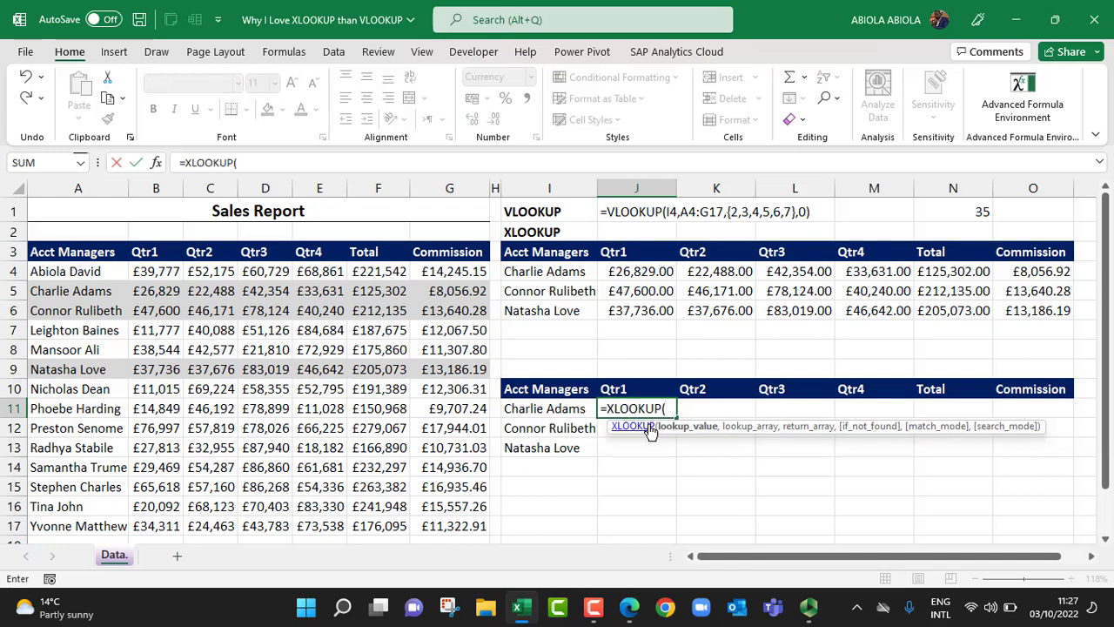
left_click(545, 408)
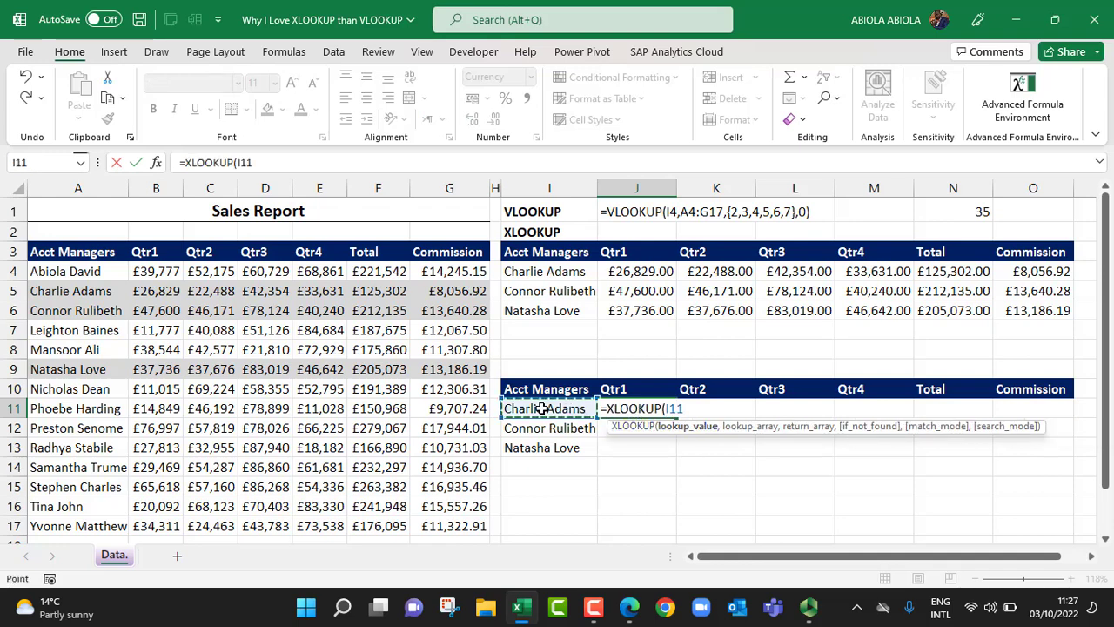
type(",")
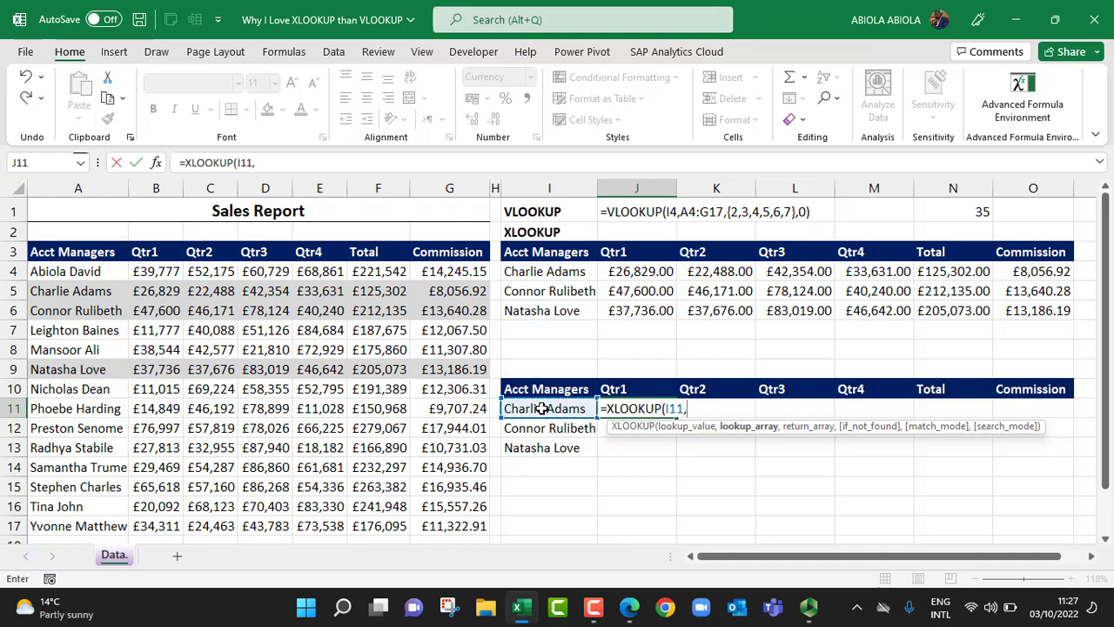
left_click(77, 271)
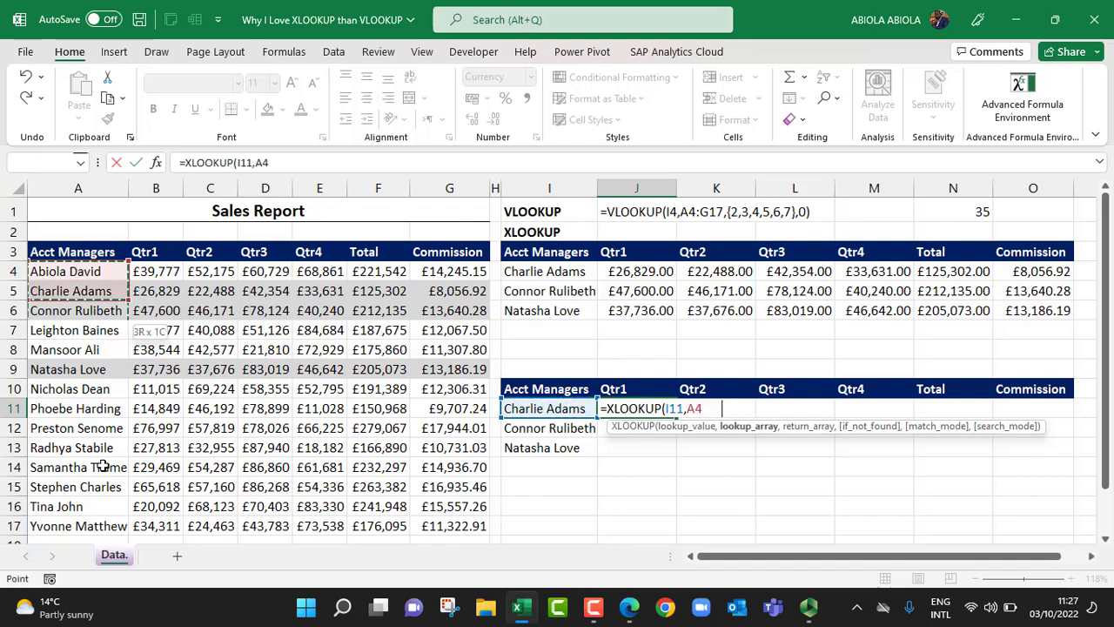
left_click_drag(78, 271, 77, 526)
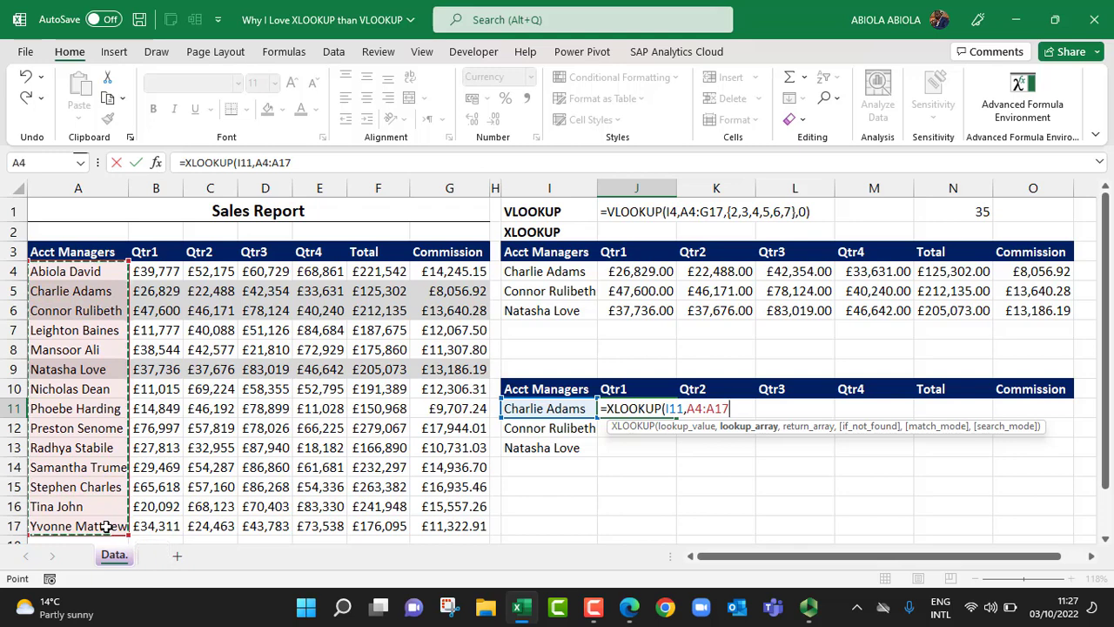
type(",")
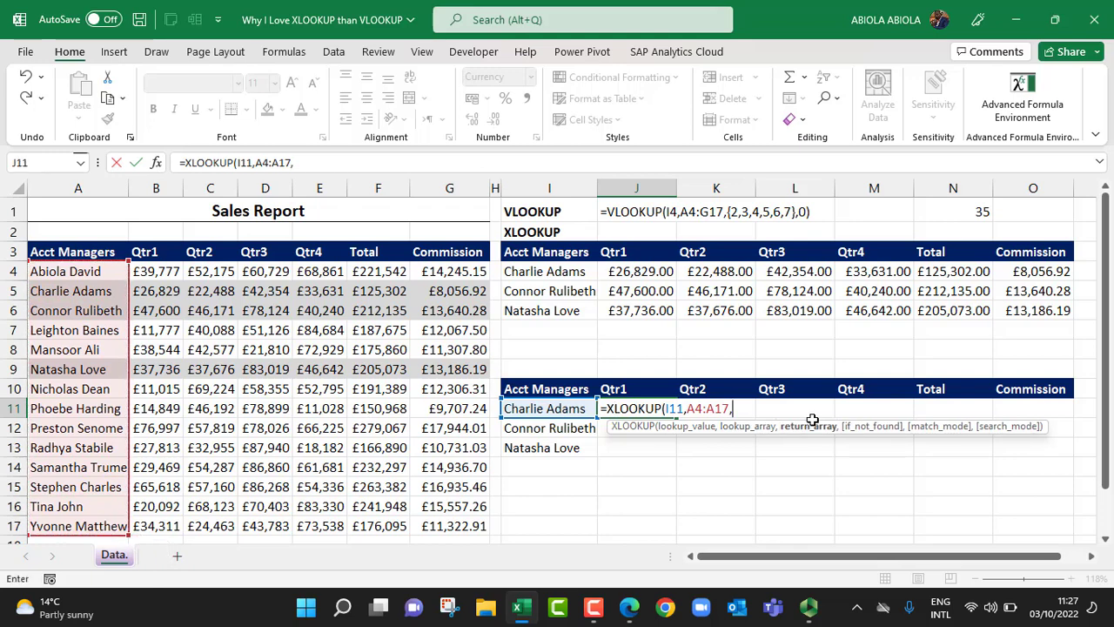
mouse_move(152, 275)
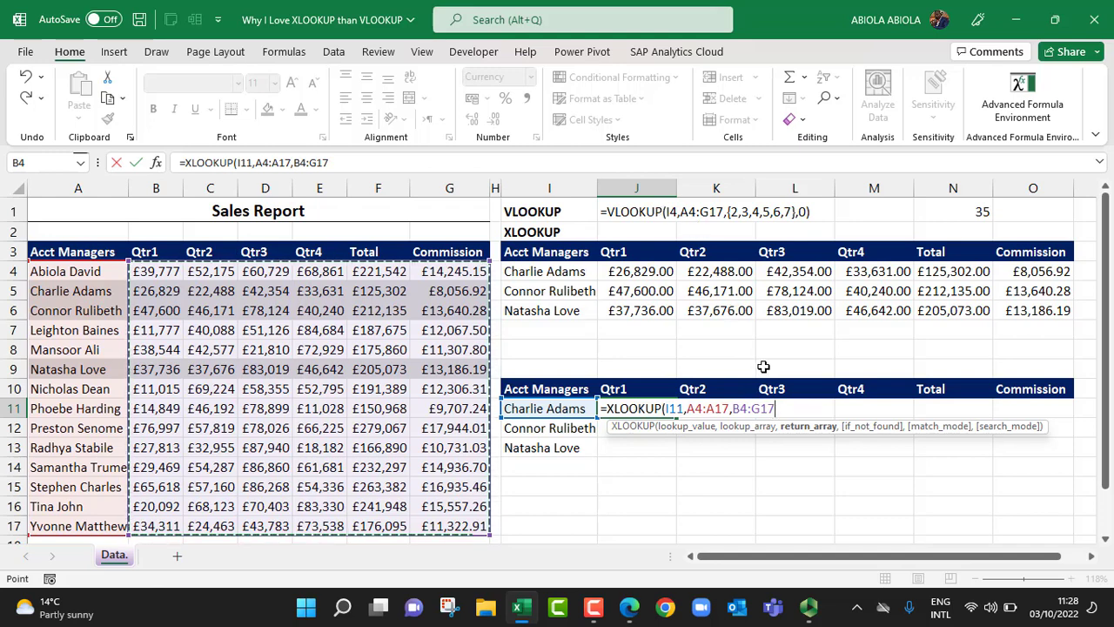
mouse_move(936, 436)
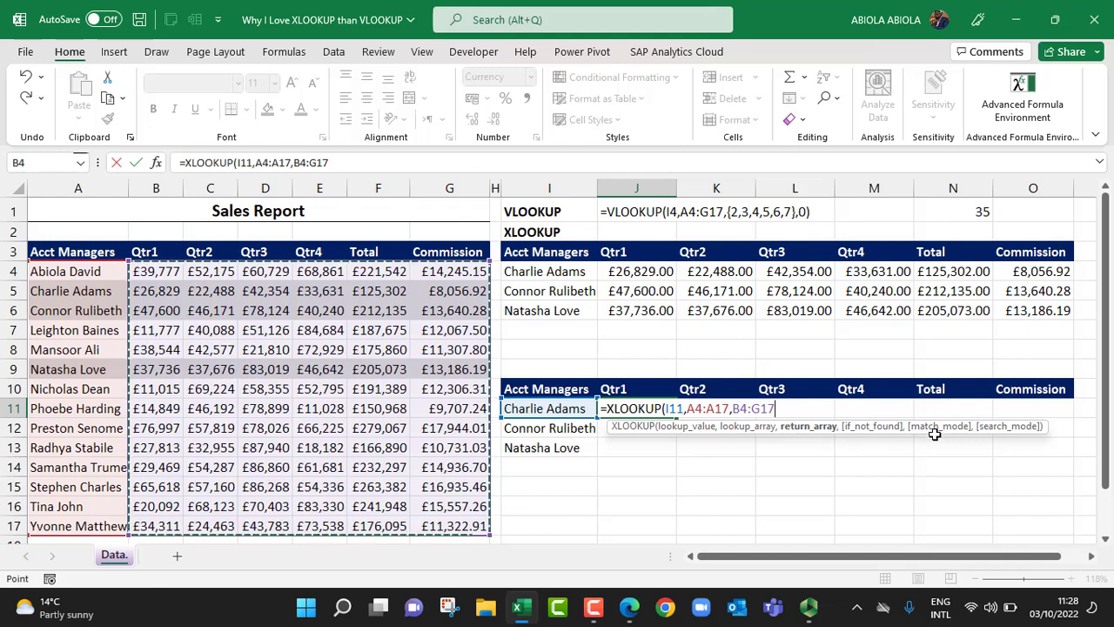
mouse_move(936, 433)
type(")")
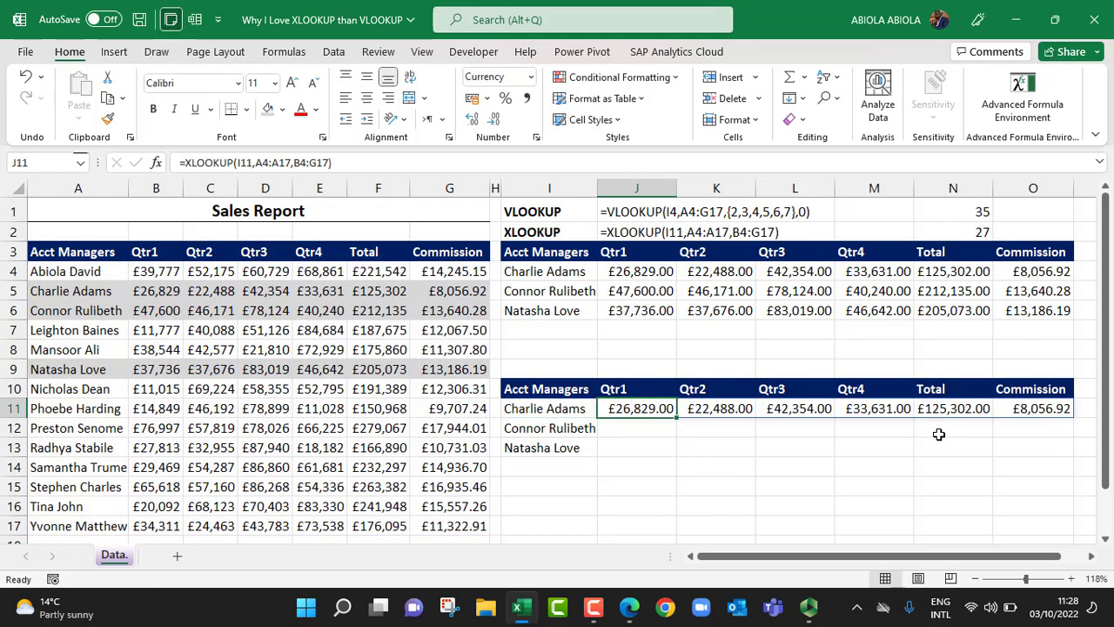
mouse_move(823, 414)
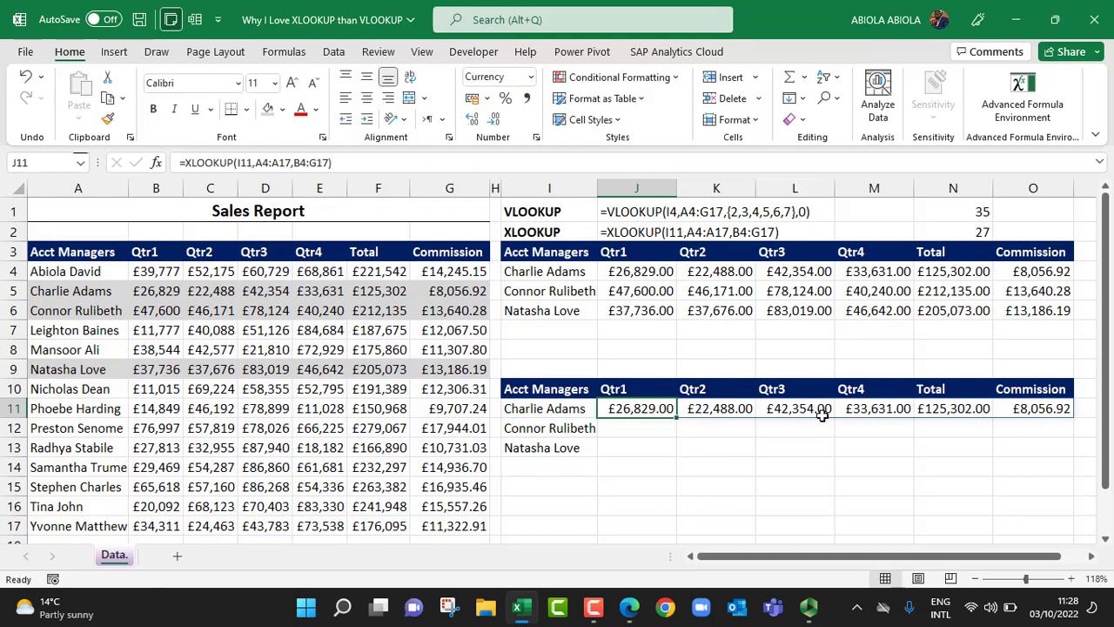
mouse_move(817, 409)
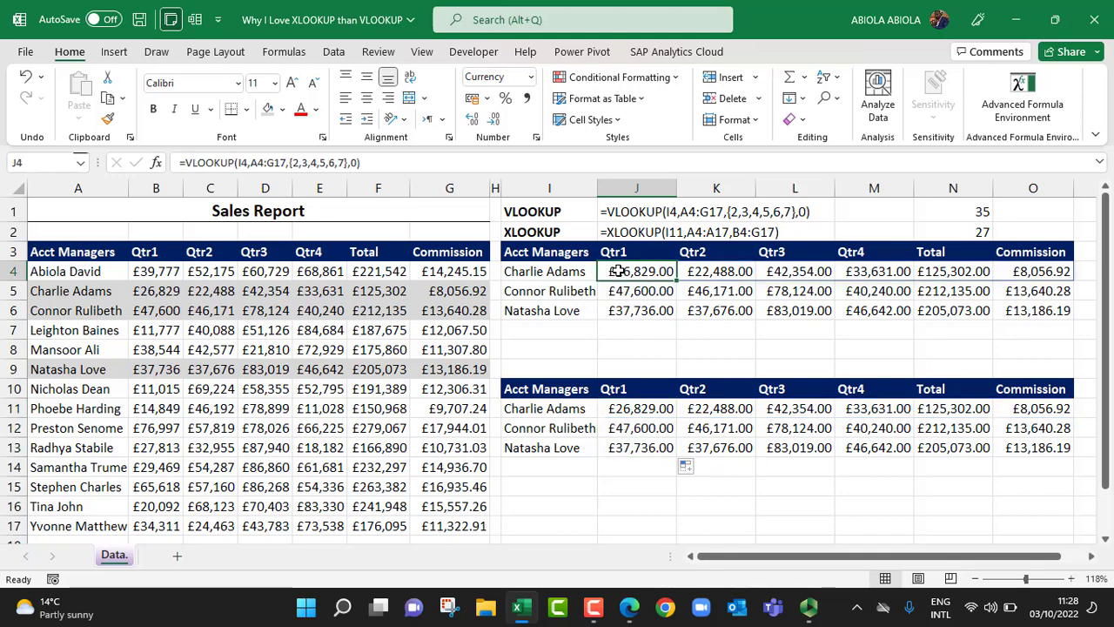
mouse_move(294, 187)
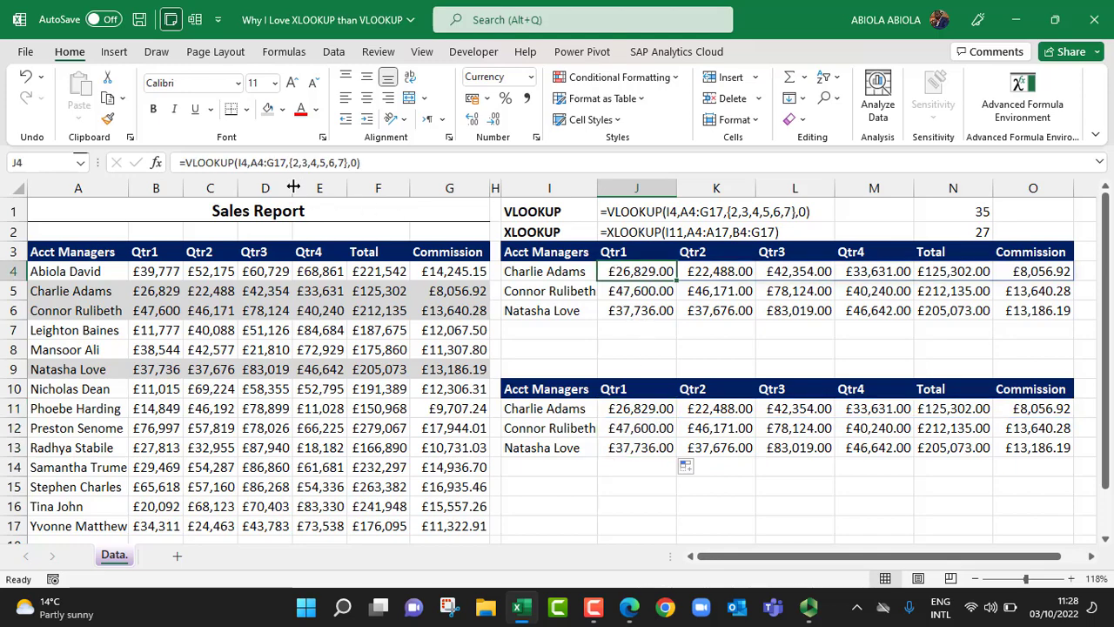
mouse_move(297, 167)
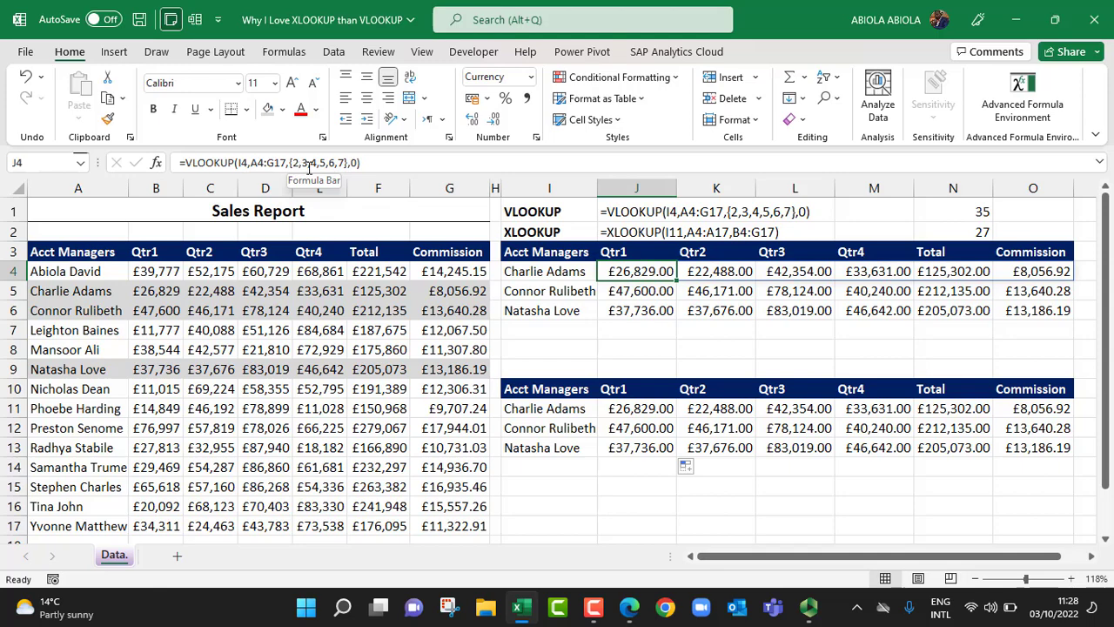
mouse_move(650, 361)
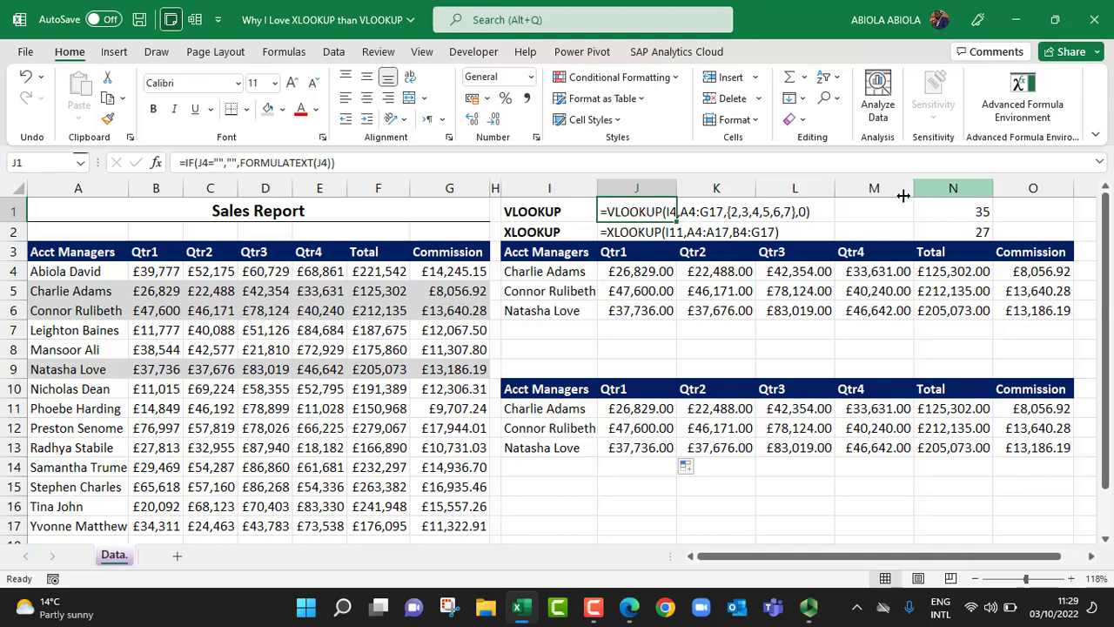
left_click(953, 210)
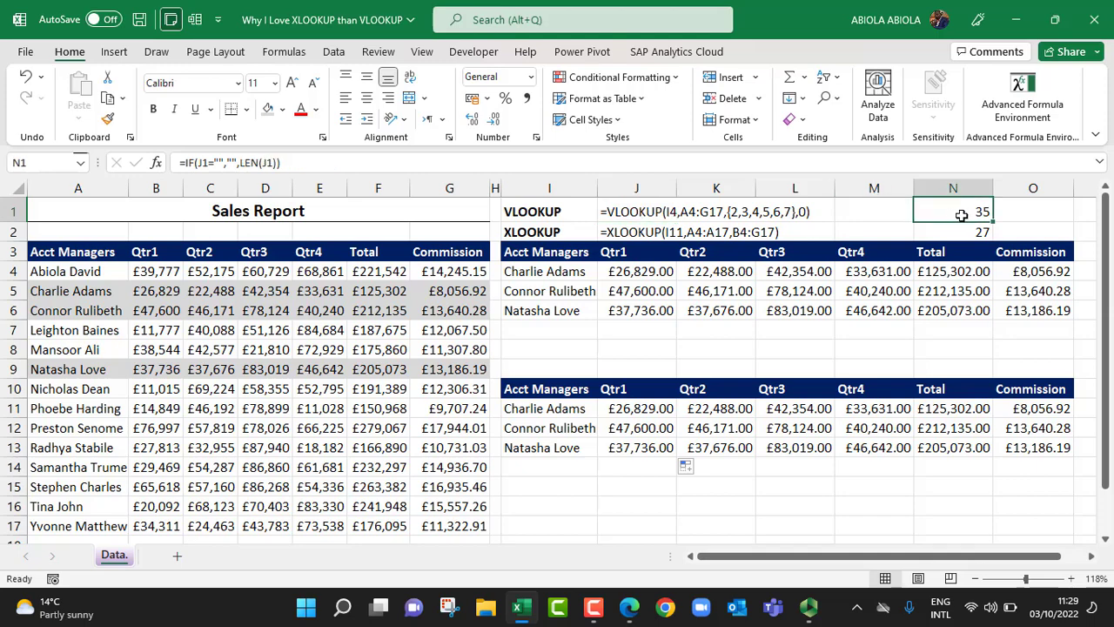
left_click(952, 232)
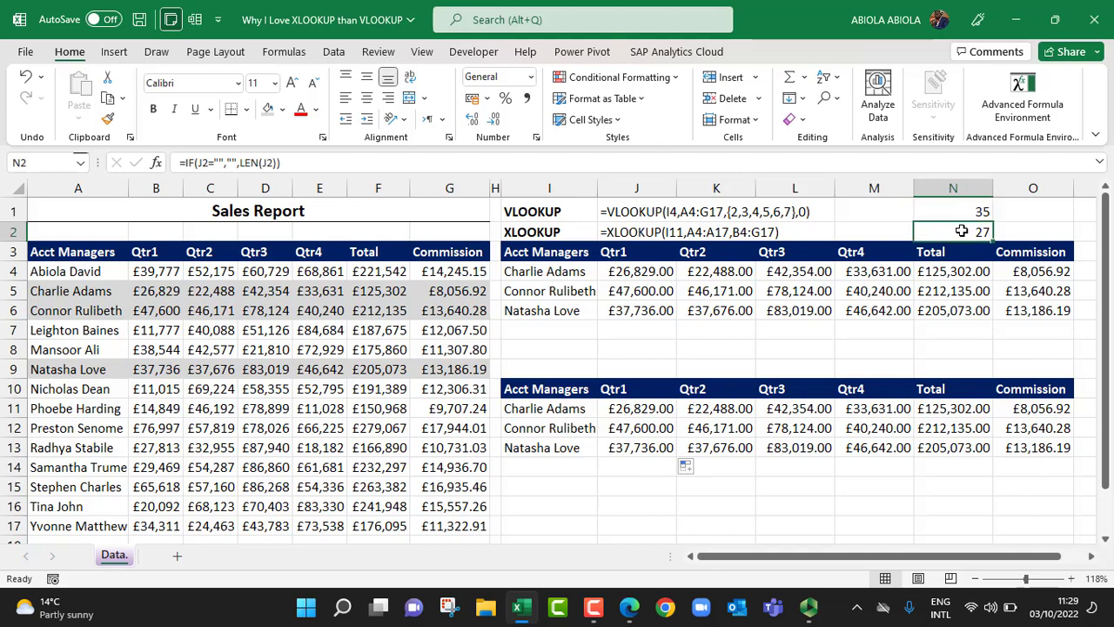